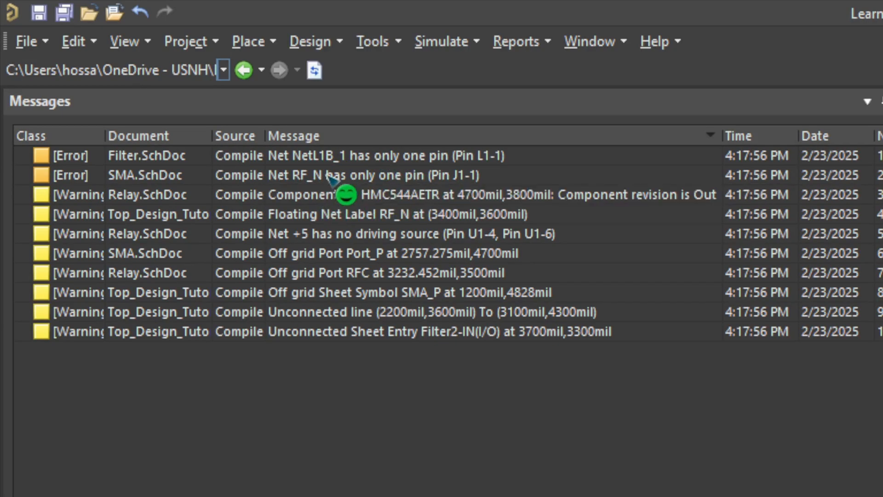
mouse_move(392, 268)
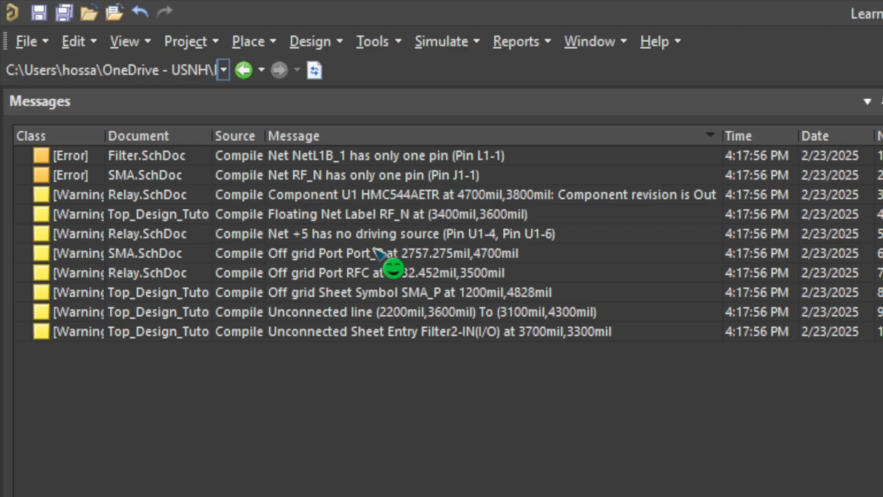
mouse_move(386, 175)
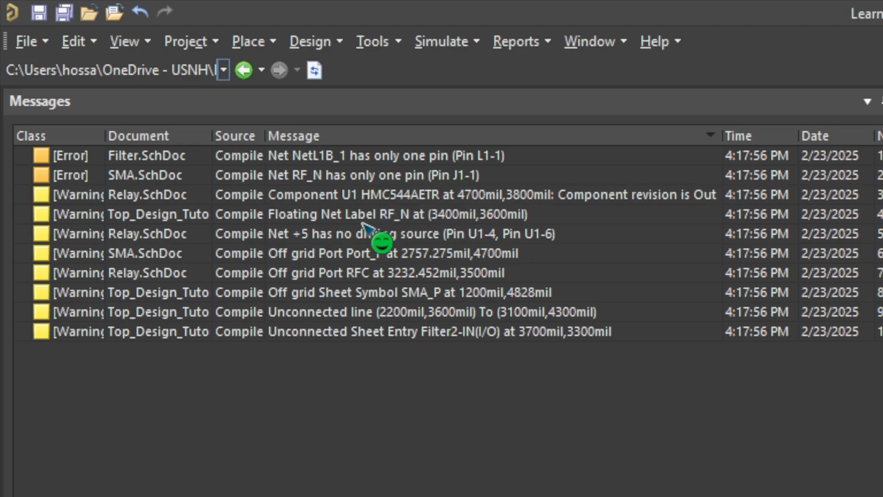
mouse_move(365, 237)
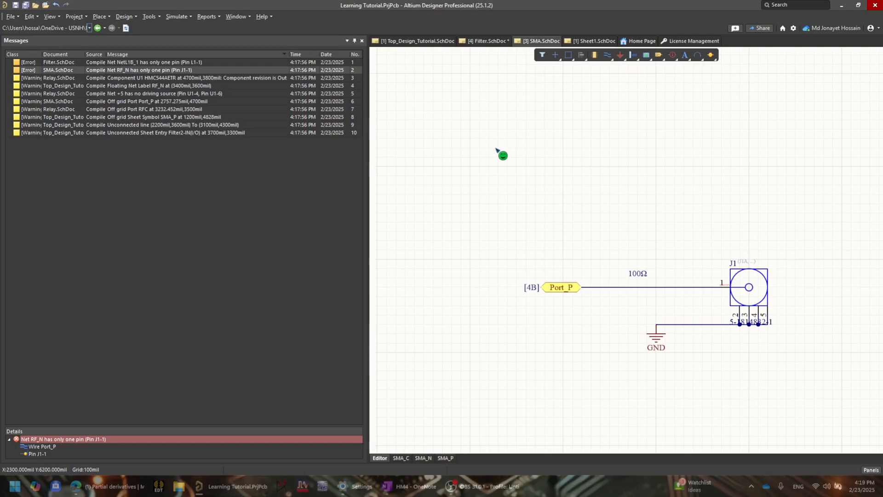
mouse_move(420, 71)
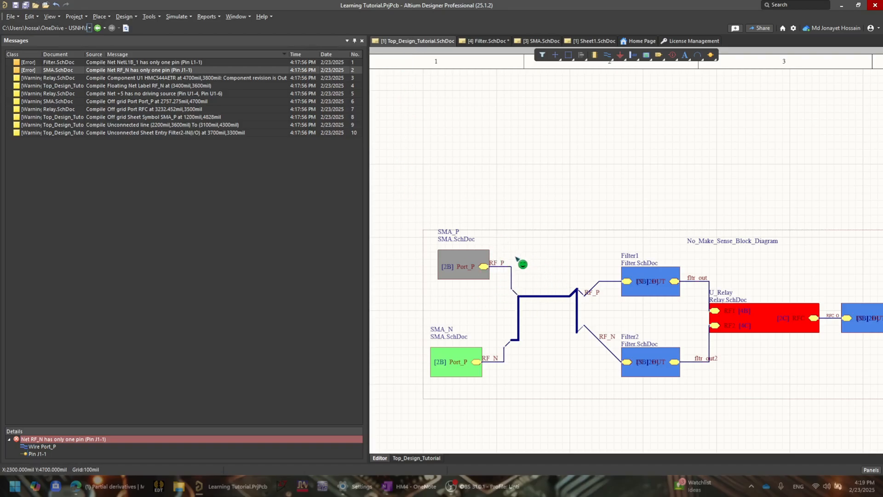
mouse_move(477, 190)
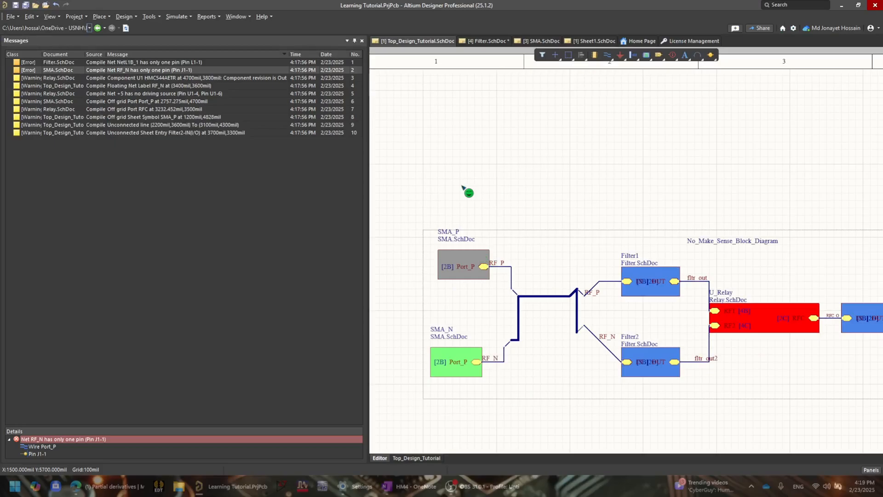
mouse_move(441, 280)
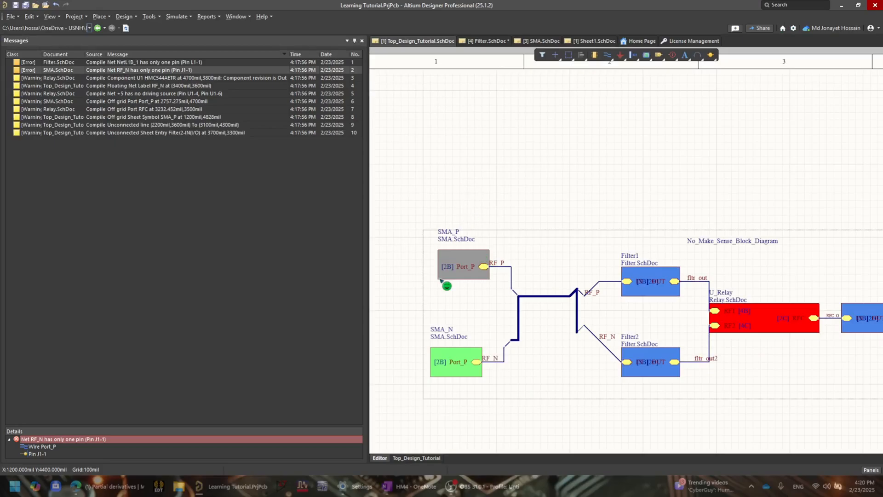
mouse_move(124, 401)
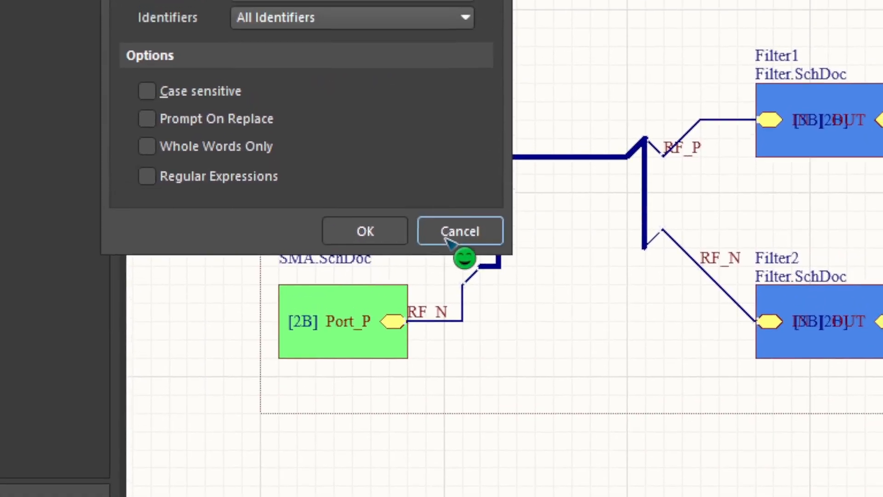
left_click(459, 231)
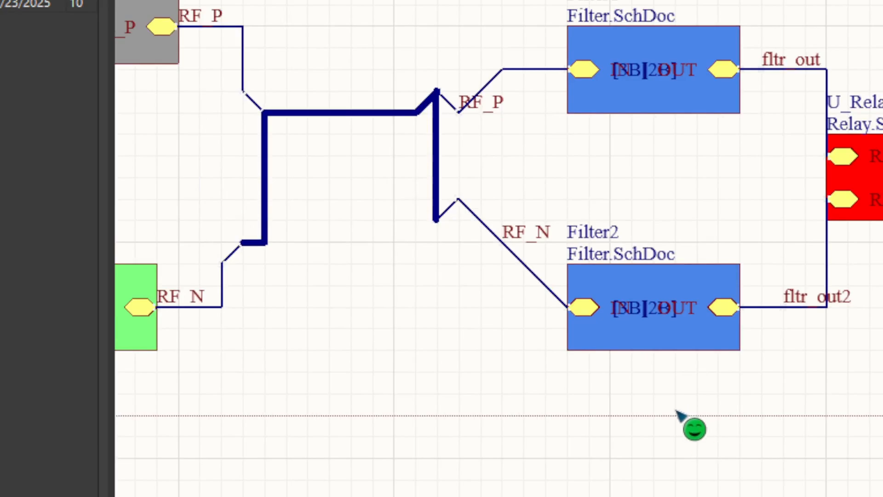
mouse_move(682, 438)
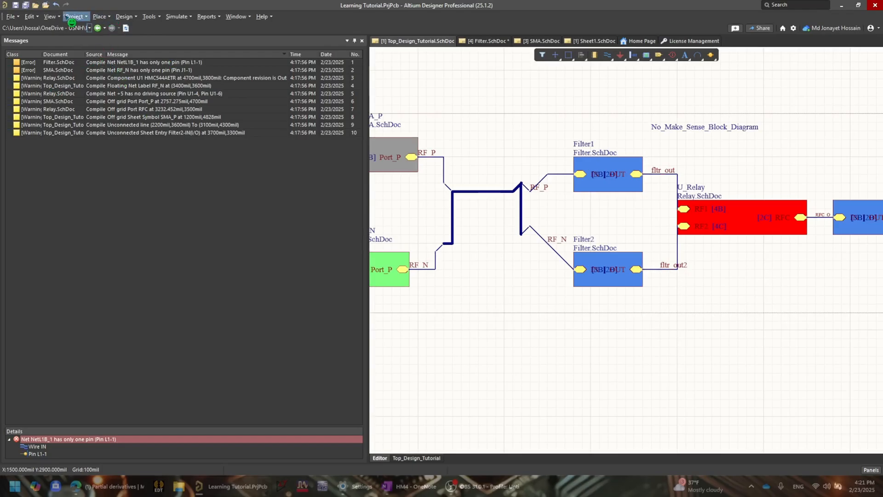
Close the Messages panel so the RF_P and RF_N schematic wiring fills the workspace
left_click(75, 16)
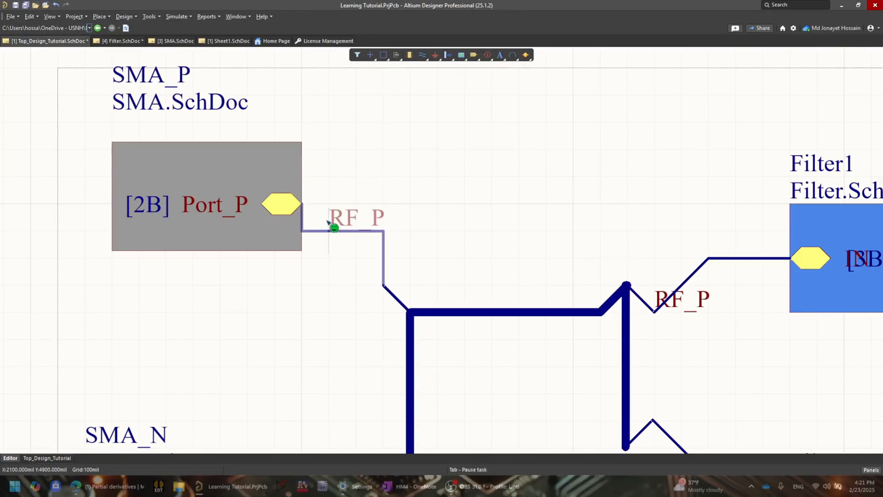
scroll("down", 3)
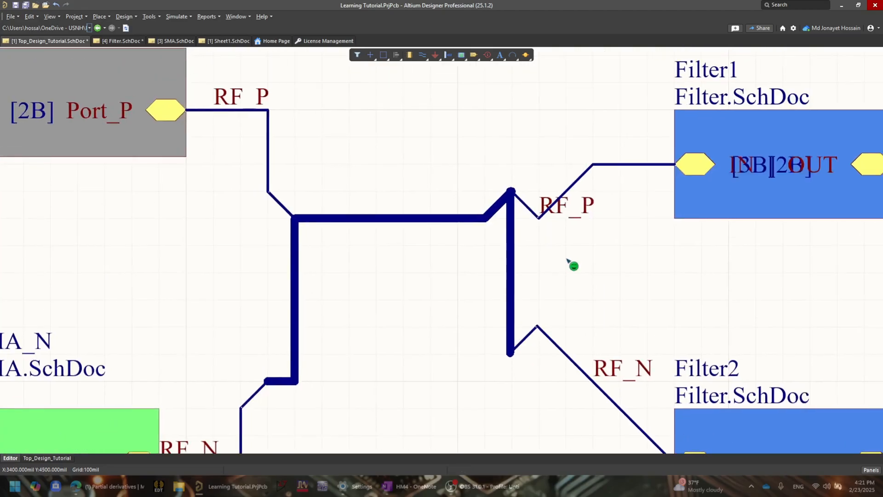
left_click(558, 218)
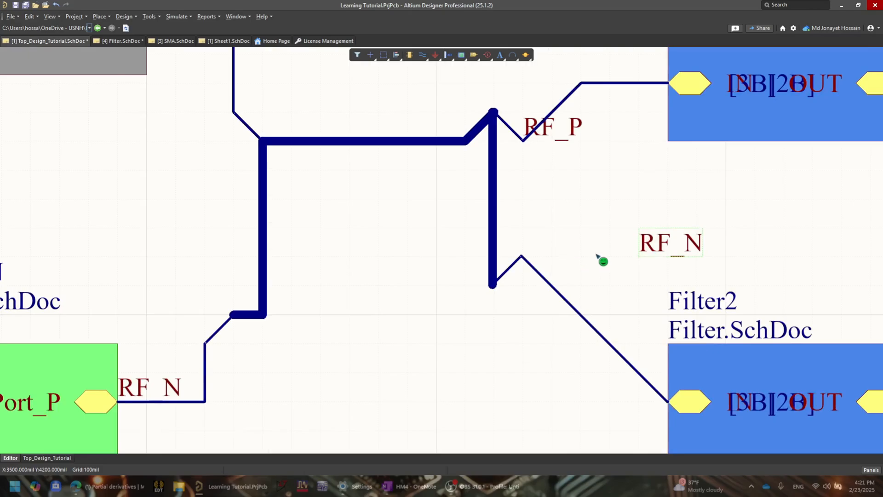
mouse_move(657, 254)
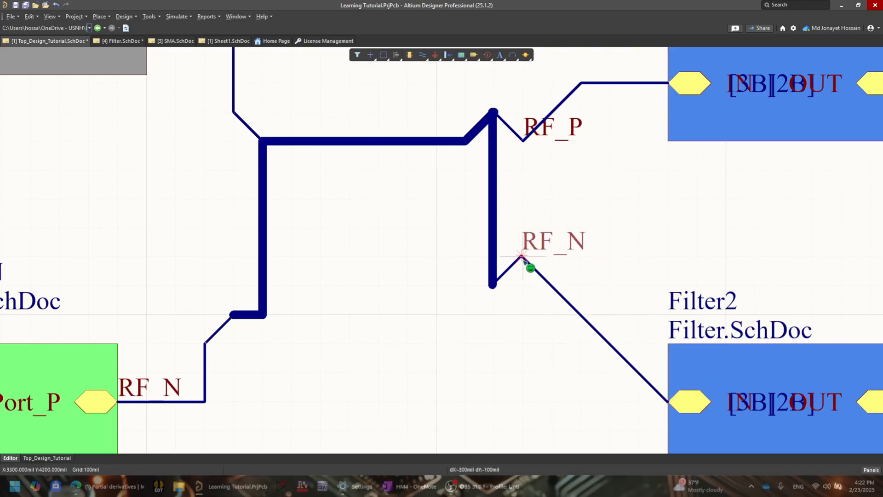
Drag the RF_N net label onto the diagonal wire entering Filter2's input
left_click_drag(523, 261, 670, 400)
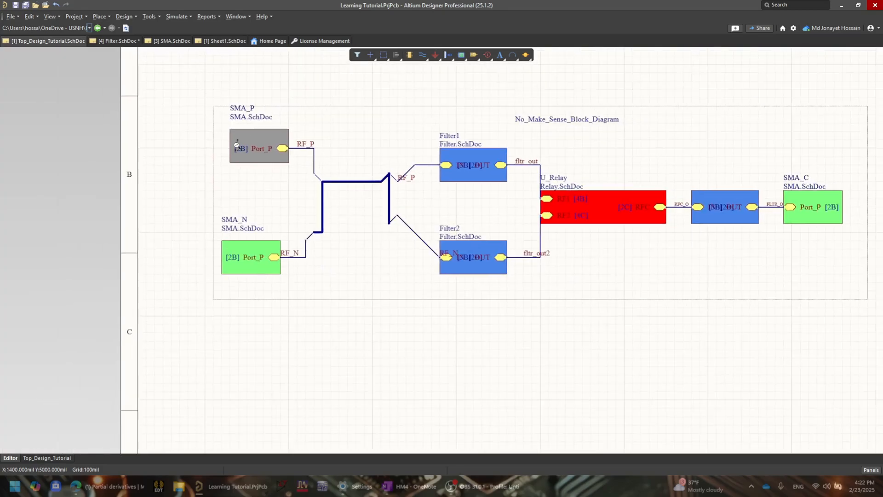
Show the list of available workspace panels from the Panels button
left_click(76, 16)
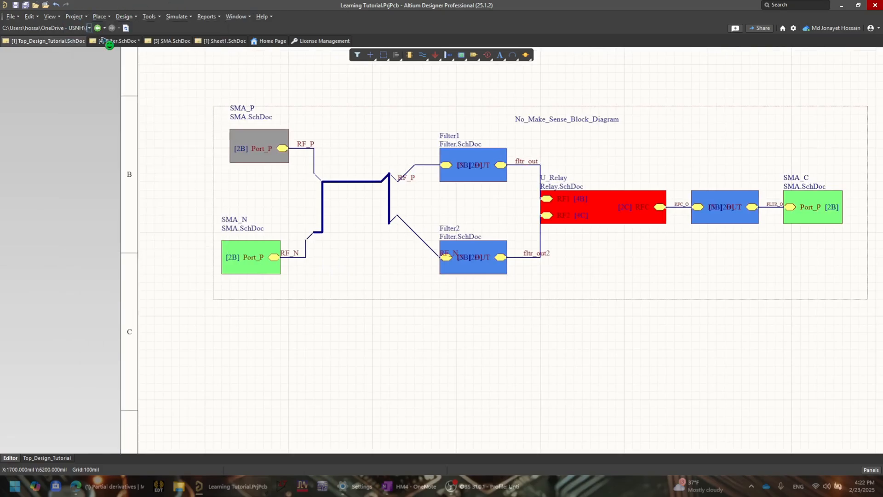
left_click(870, 470)
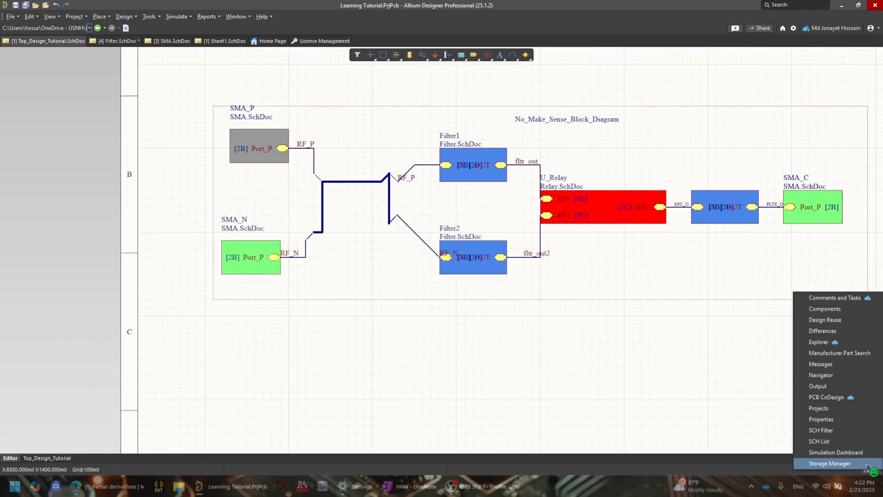